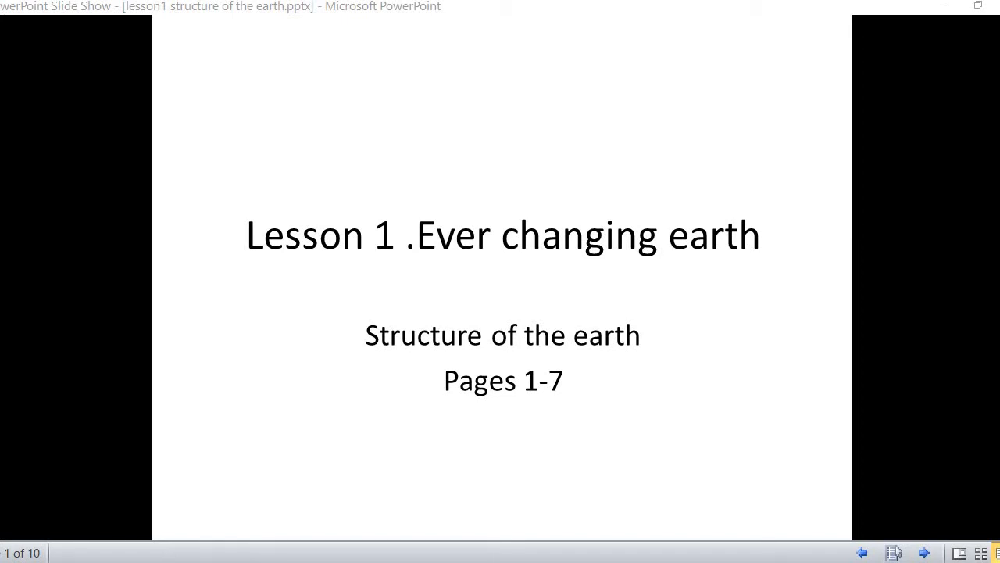
mouse_move(940, 500)
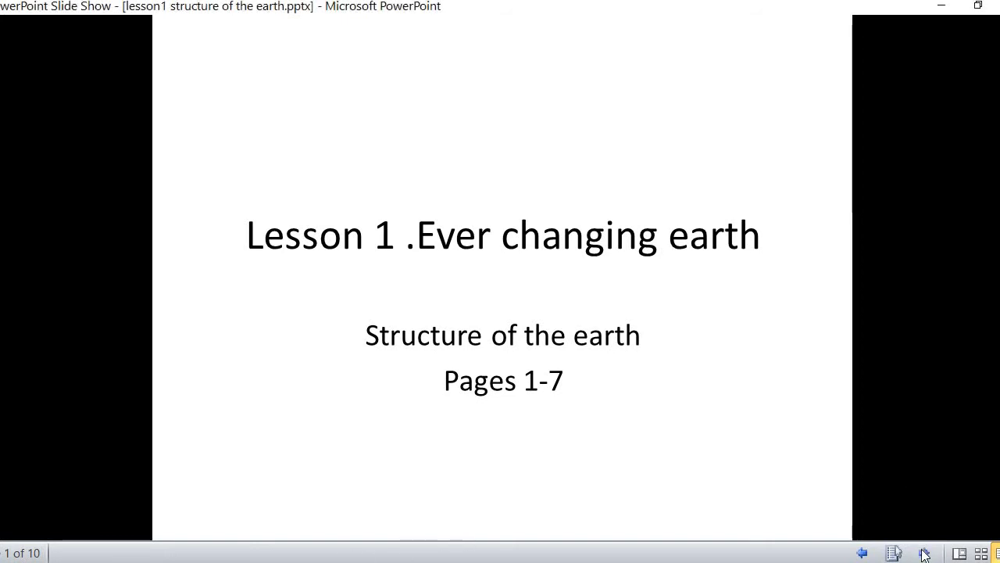
Advance from the title slide to slide 2 on numbering the booklet pages.
click(925, 553)
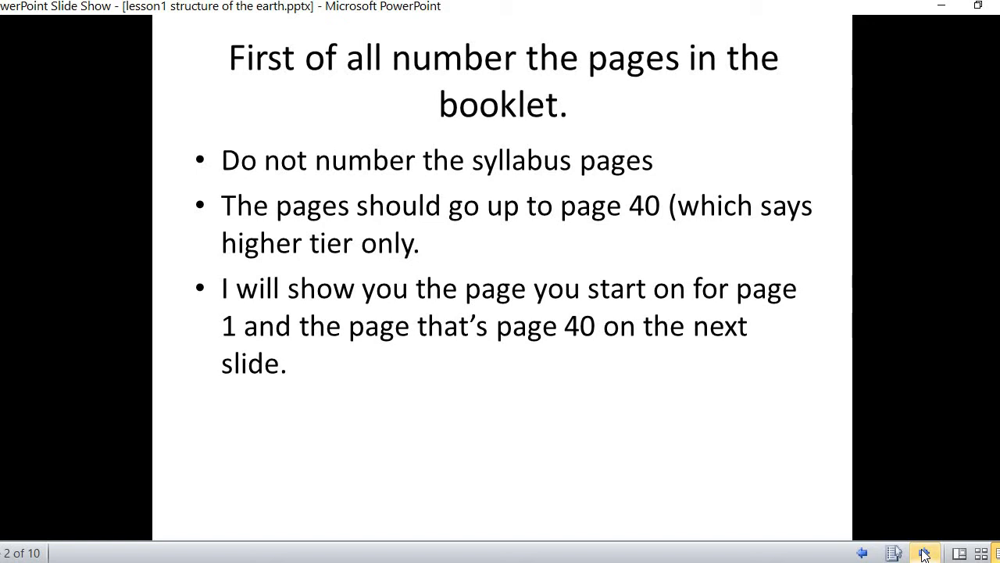
Advance through the page 1 and page 40 examples to slide 5 on the four layers.
click(925, 553)
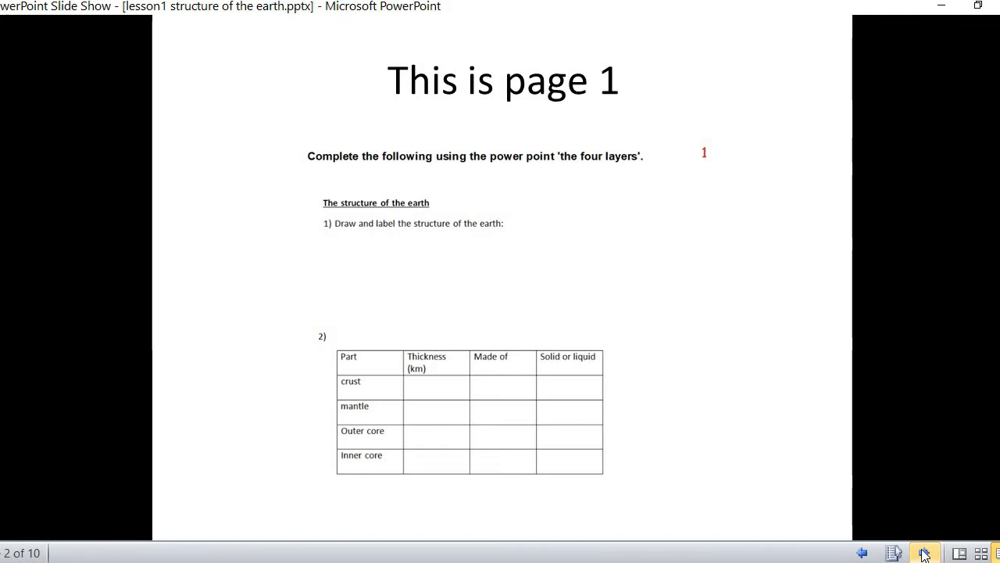
click(923, 553)
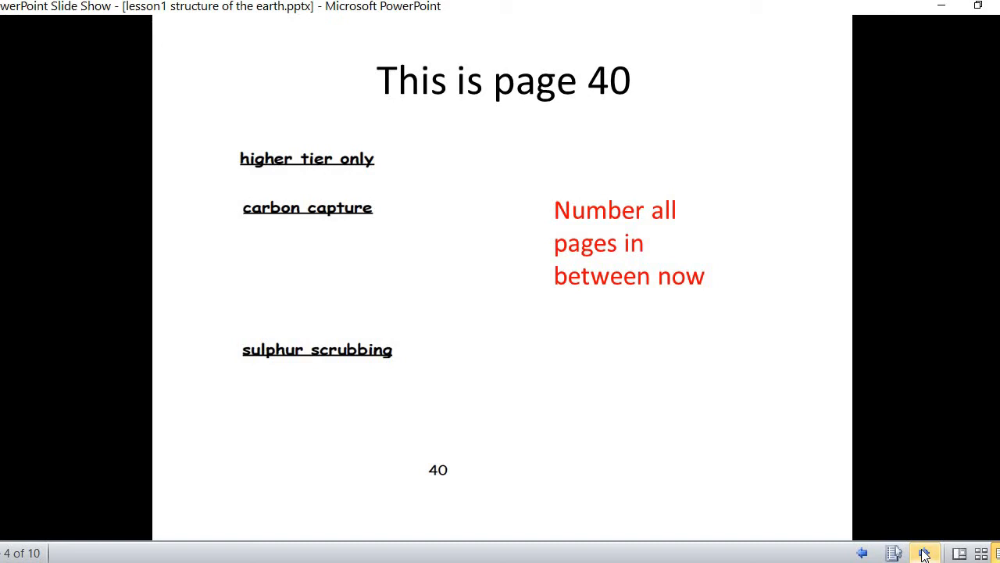
click(925, 553)
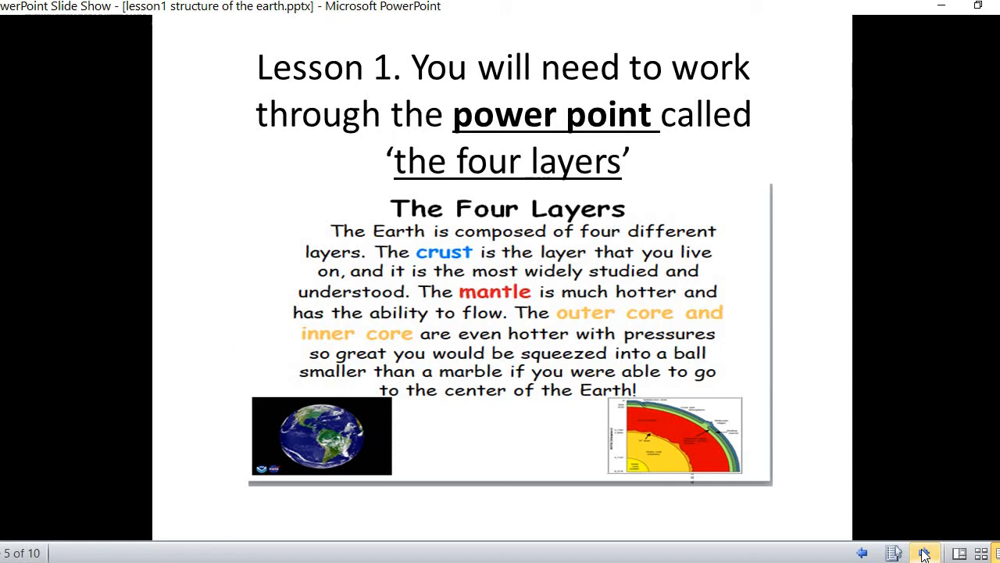
Advance through the worksheet question slides (plate boundaries, questions 19-27, reading advice) to slide 10 listing the videos.
click(925, 553)
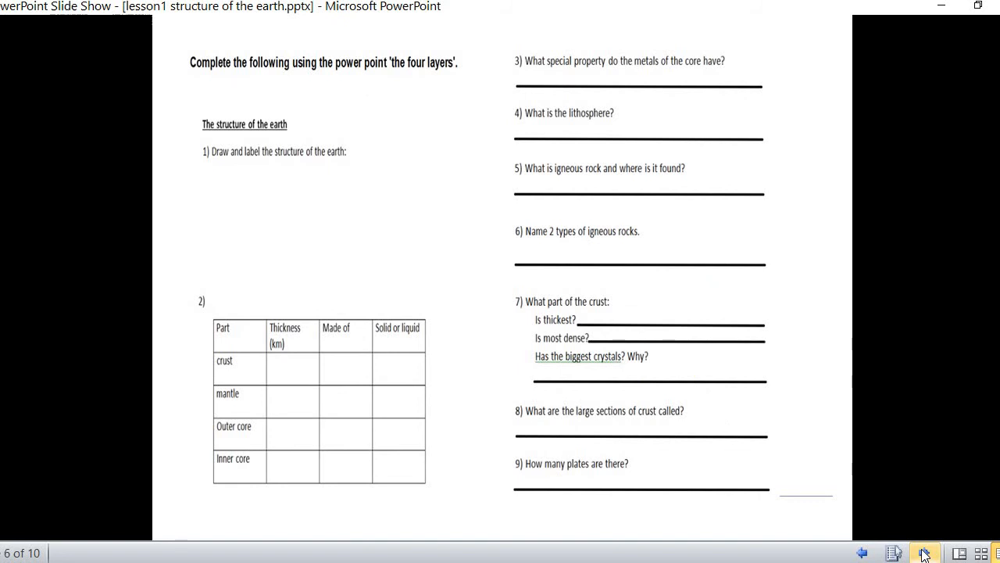
click(925, 553)
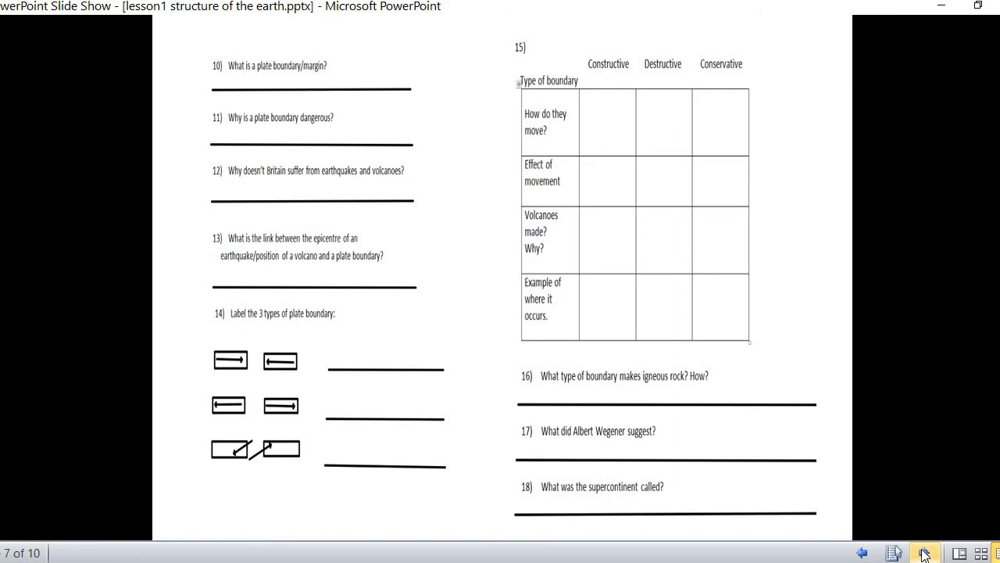
click(925, 553)
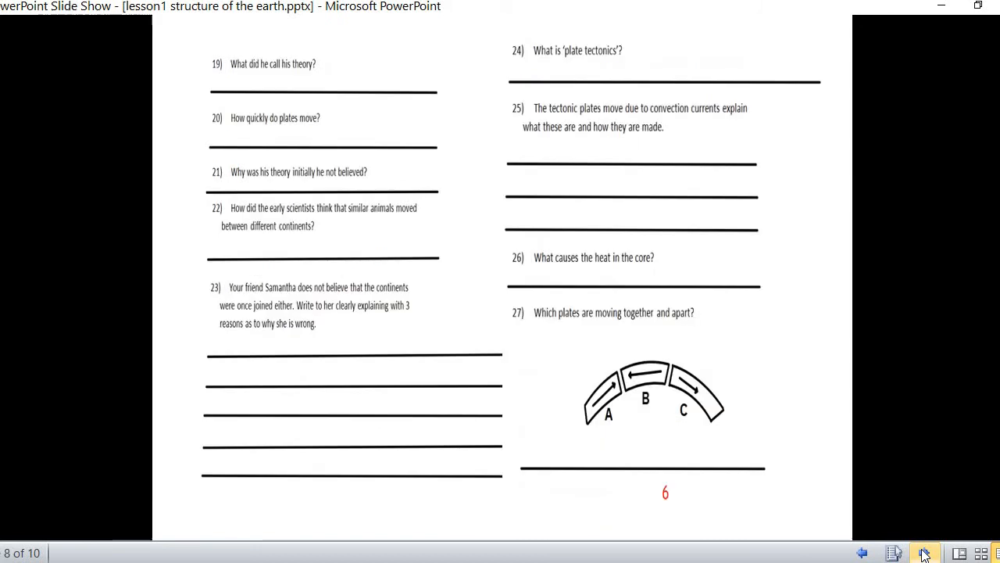
click(925, 553)
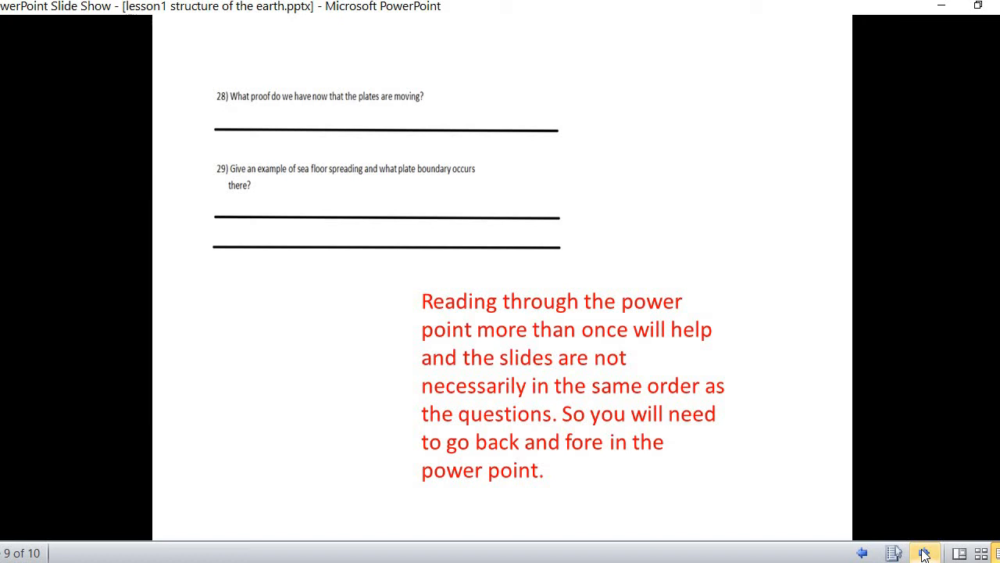
click(926, 553)
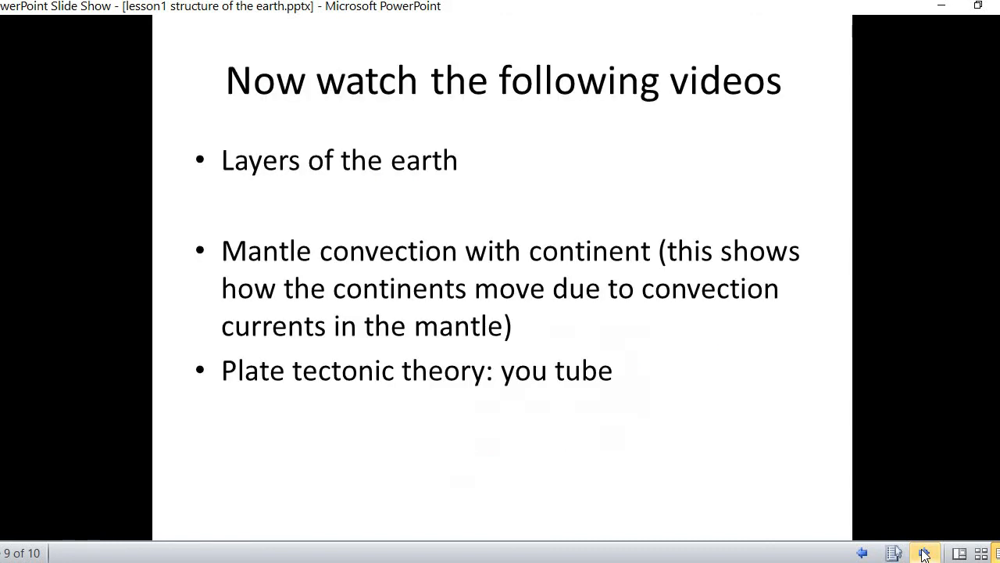
click(925, 554)
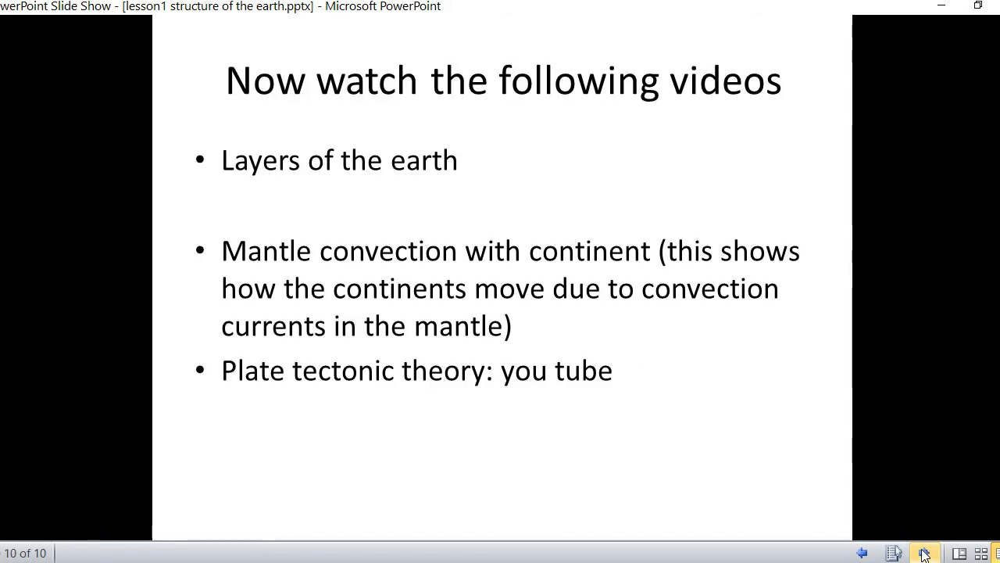